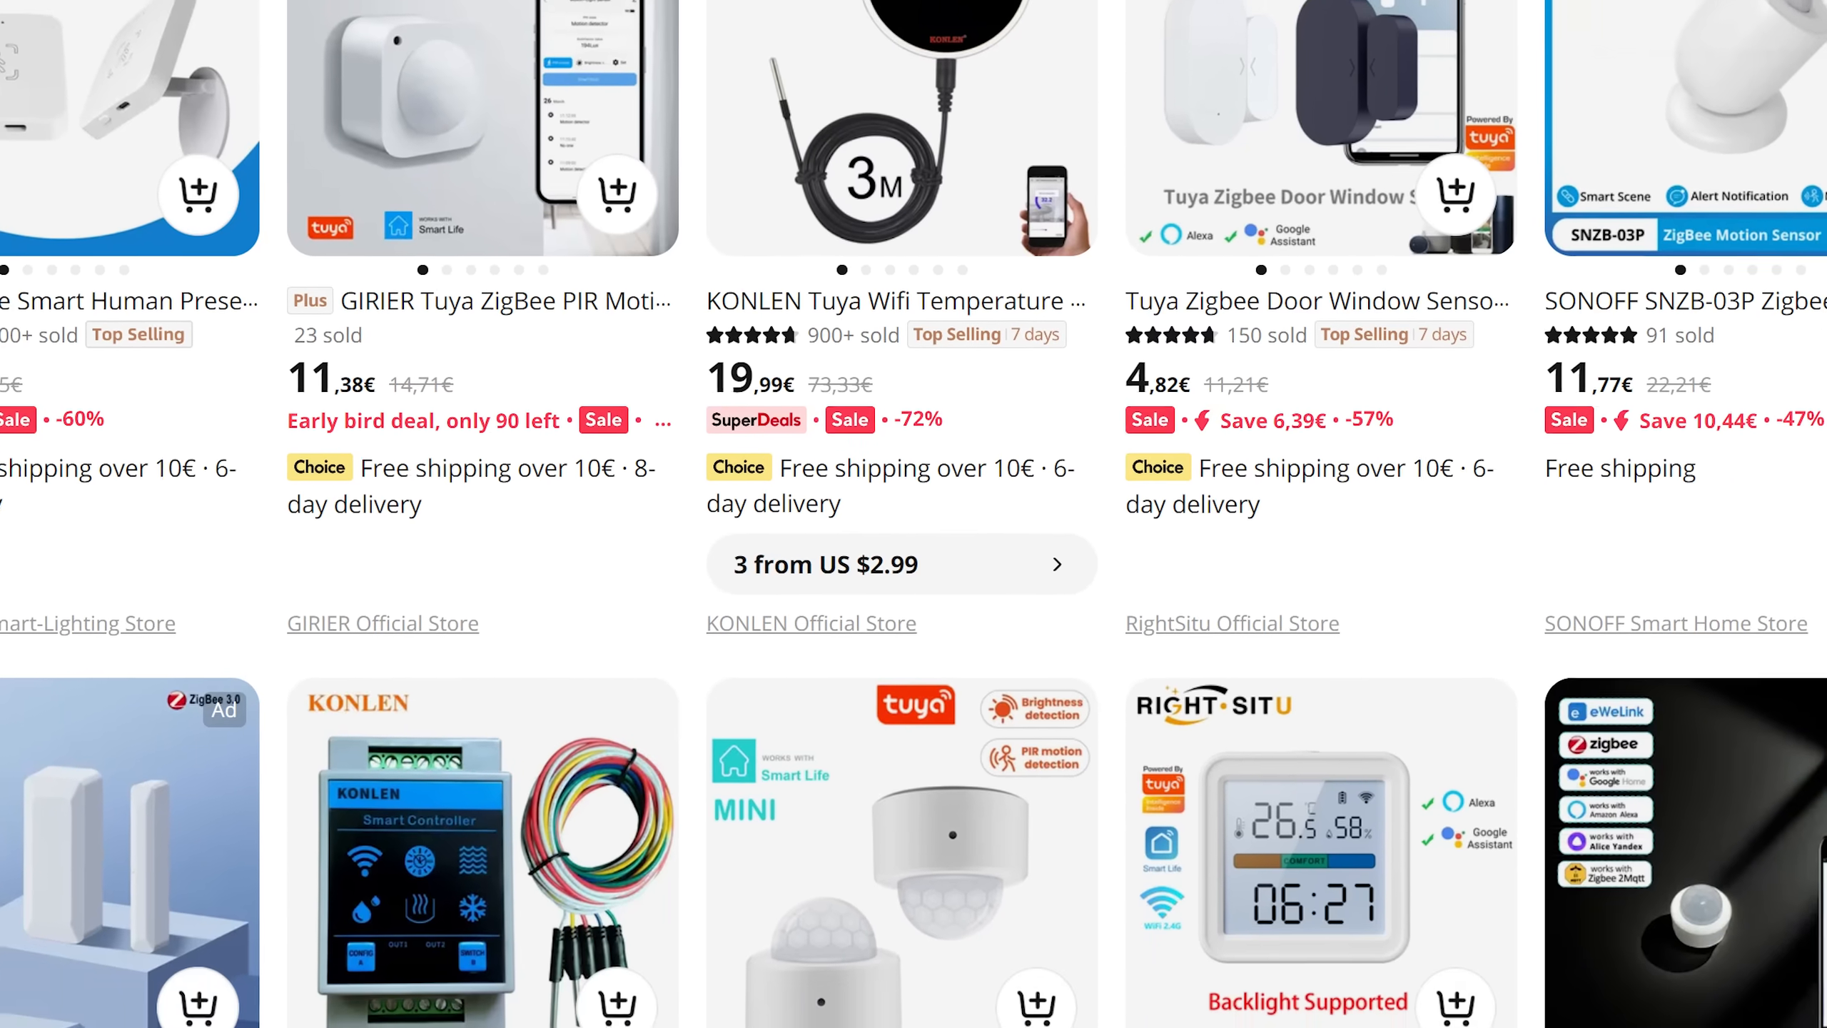
{"action": "scroll", "scroll_direction": "down", "scroll_amount": 3}
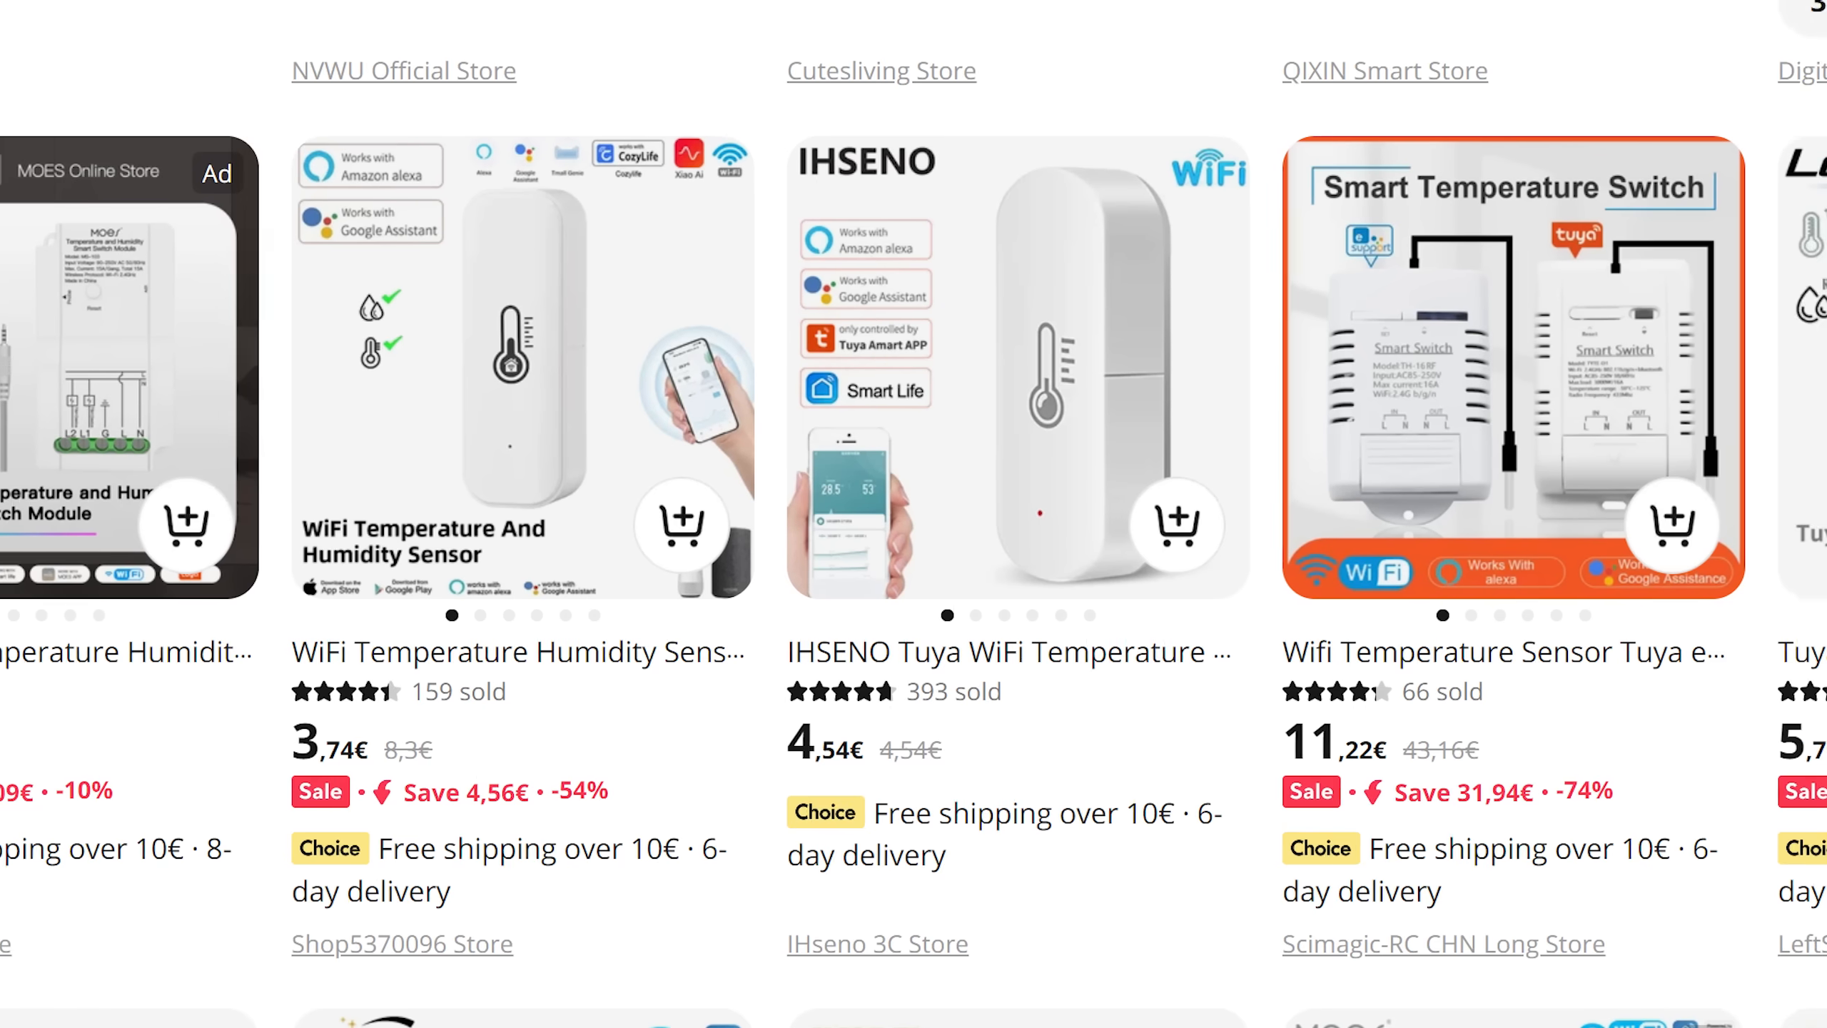
{"action": "scroll", "scroll_direction": "down", "scroll_amount": 3}
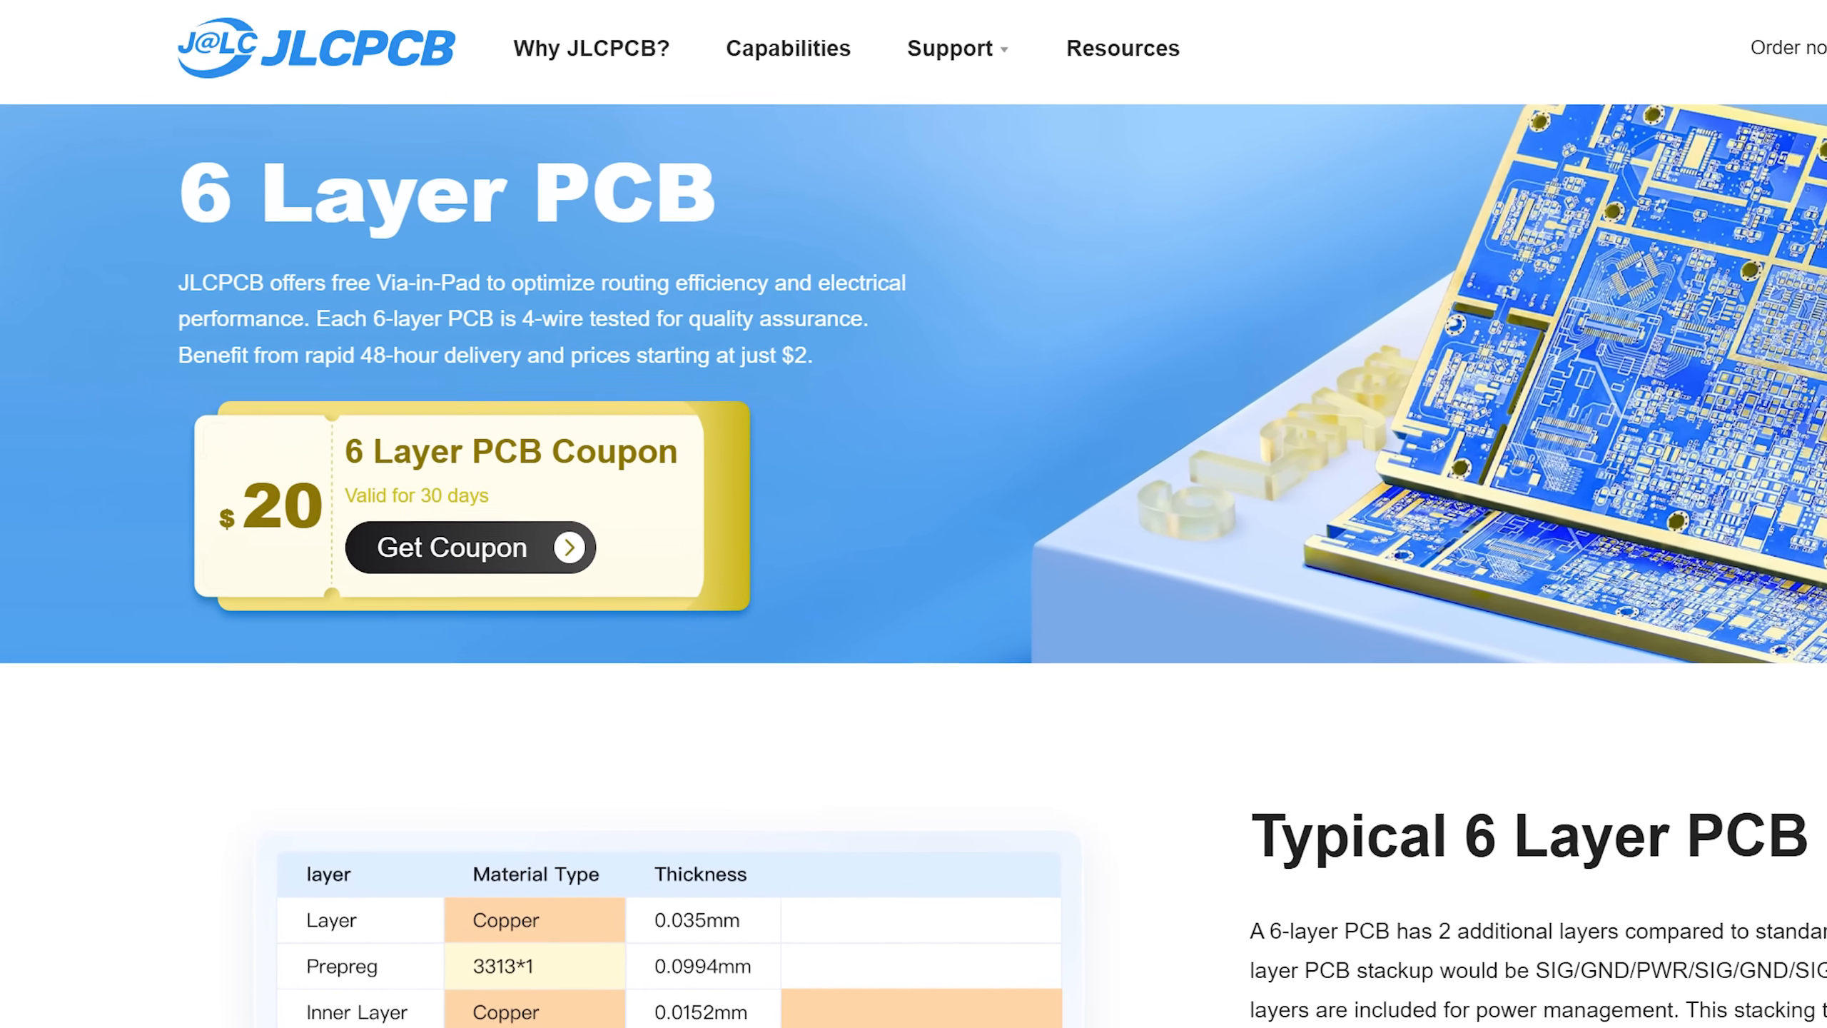
{"action": "scroll", "scroll_direction": "down", "scroll_amount": 3}
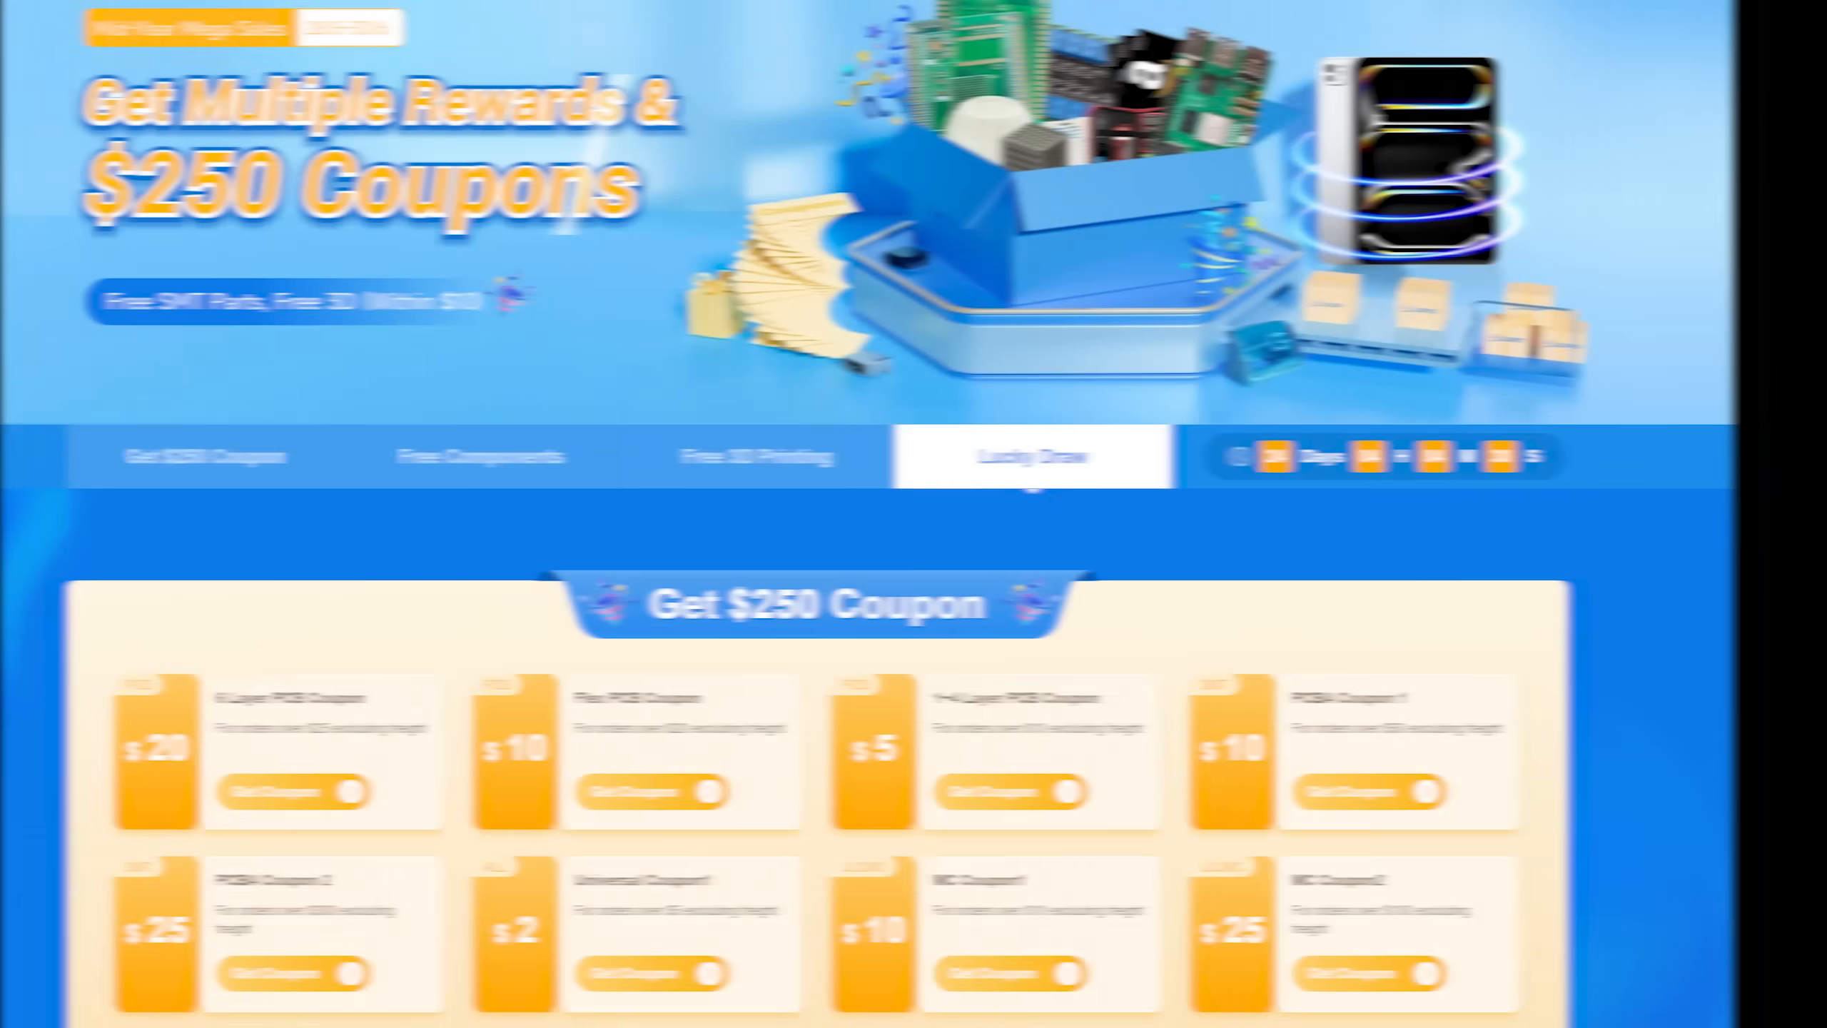
{"action": "scroll", "scroll_direction": "down", "scroll_amount": 3}
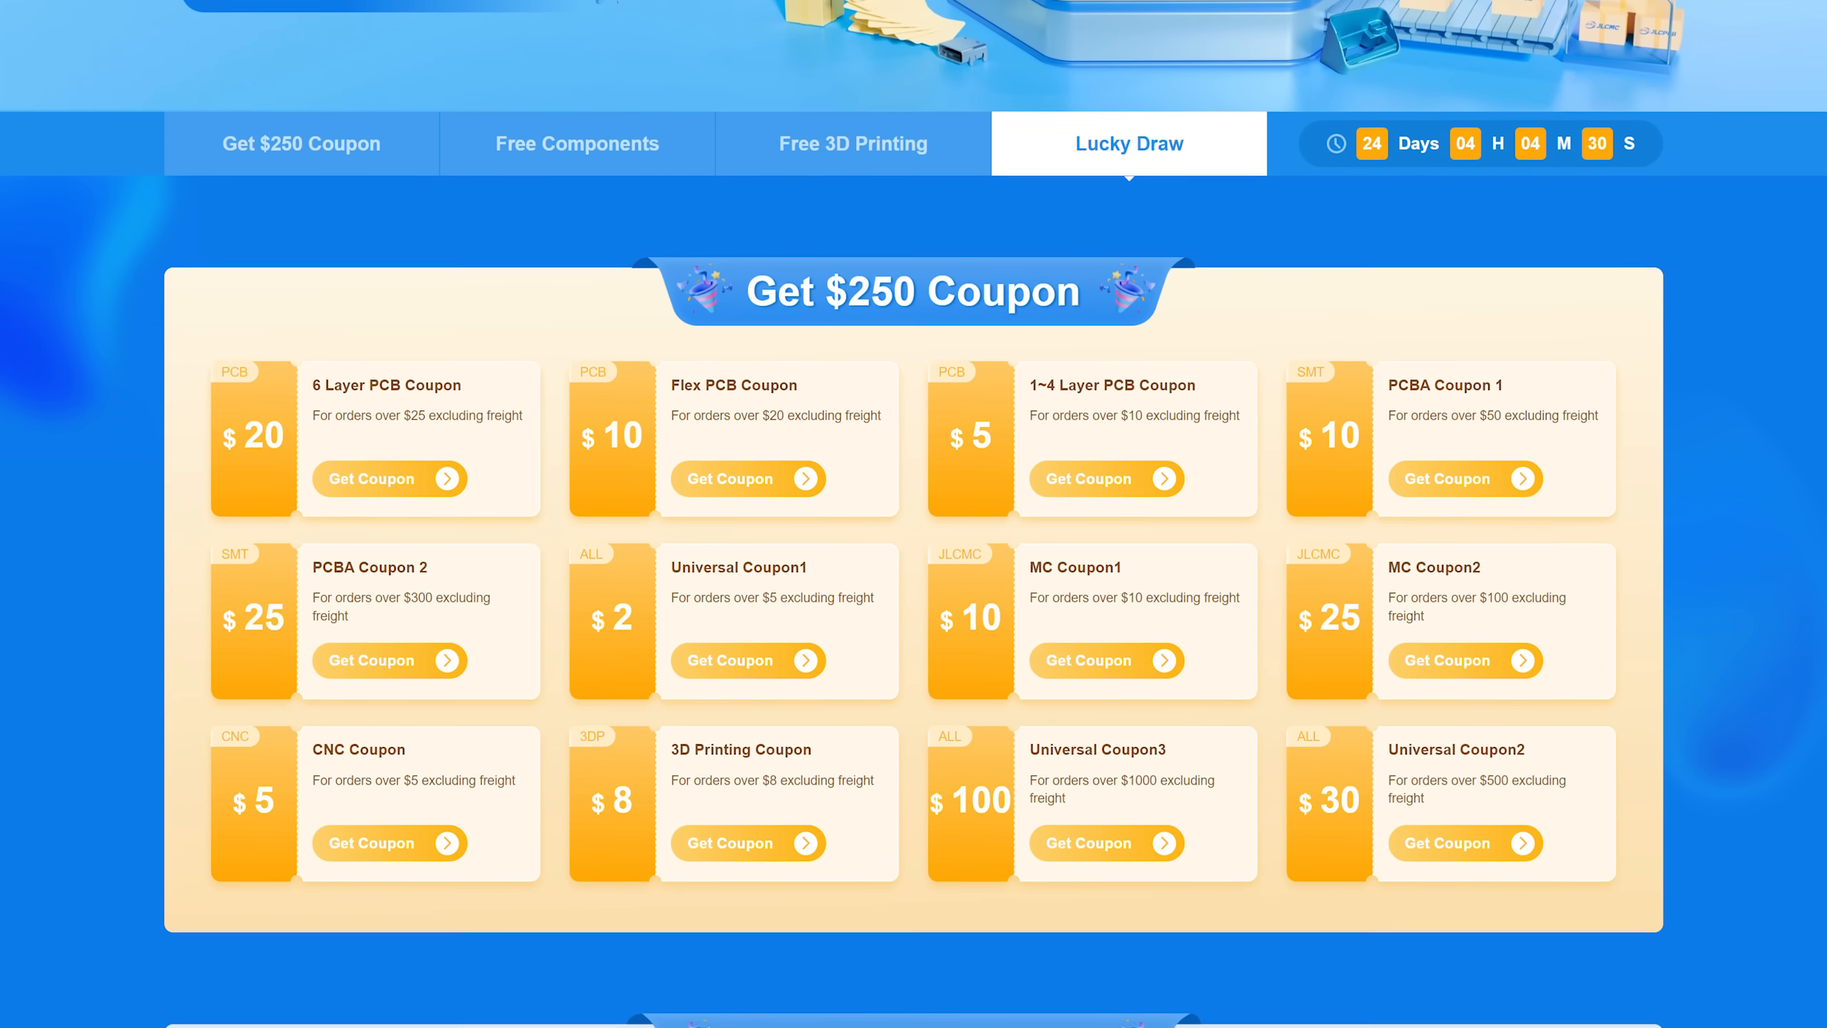
{"action": "scroll", "scroll_direction": "down", "scroll_amount": 3}
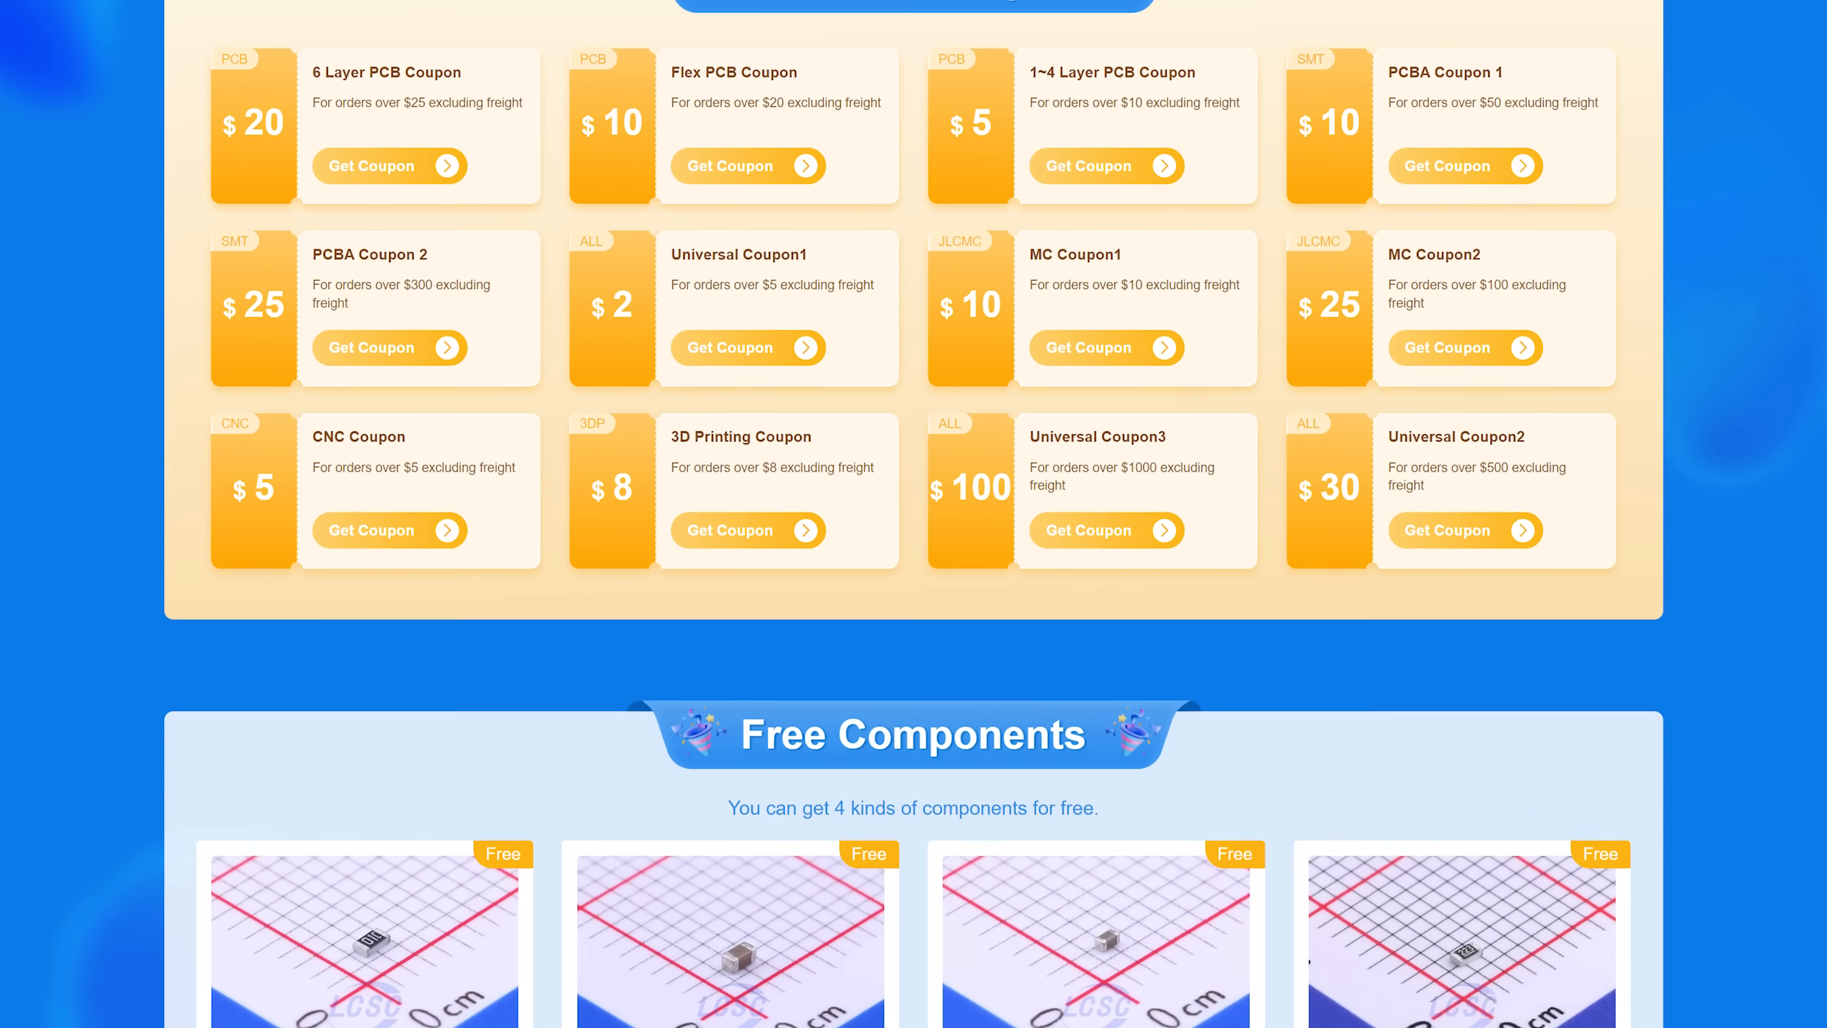
{"action": "scroll", "scroll_direction": "down", "scroll_amount": 3}
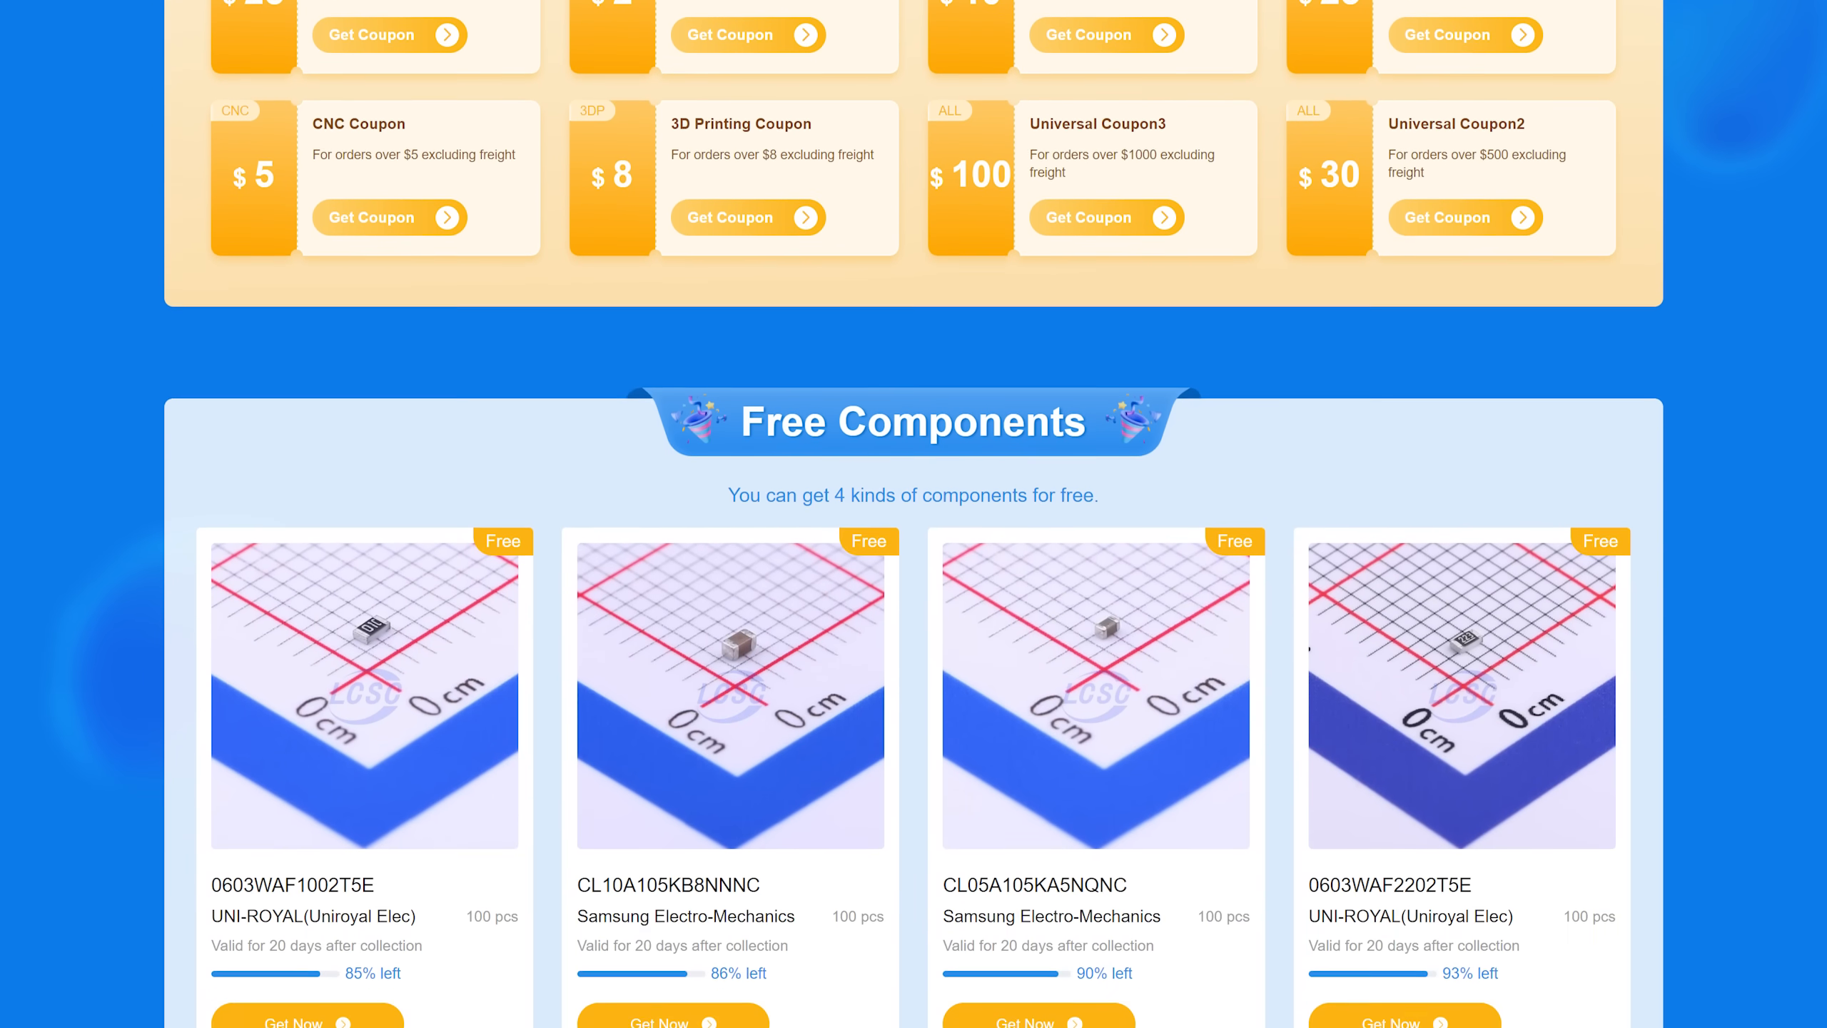
{"action": "scroll", "scroll_direction": "down", "scroll_amount": 3}
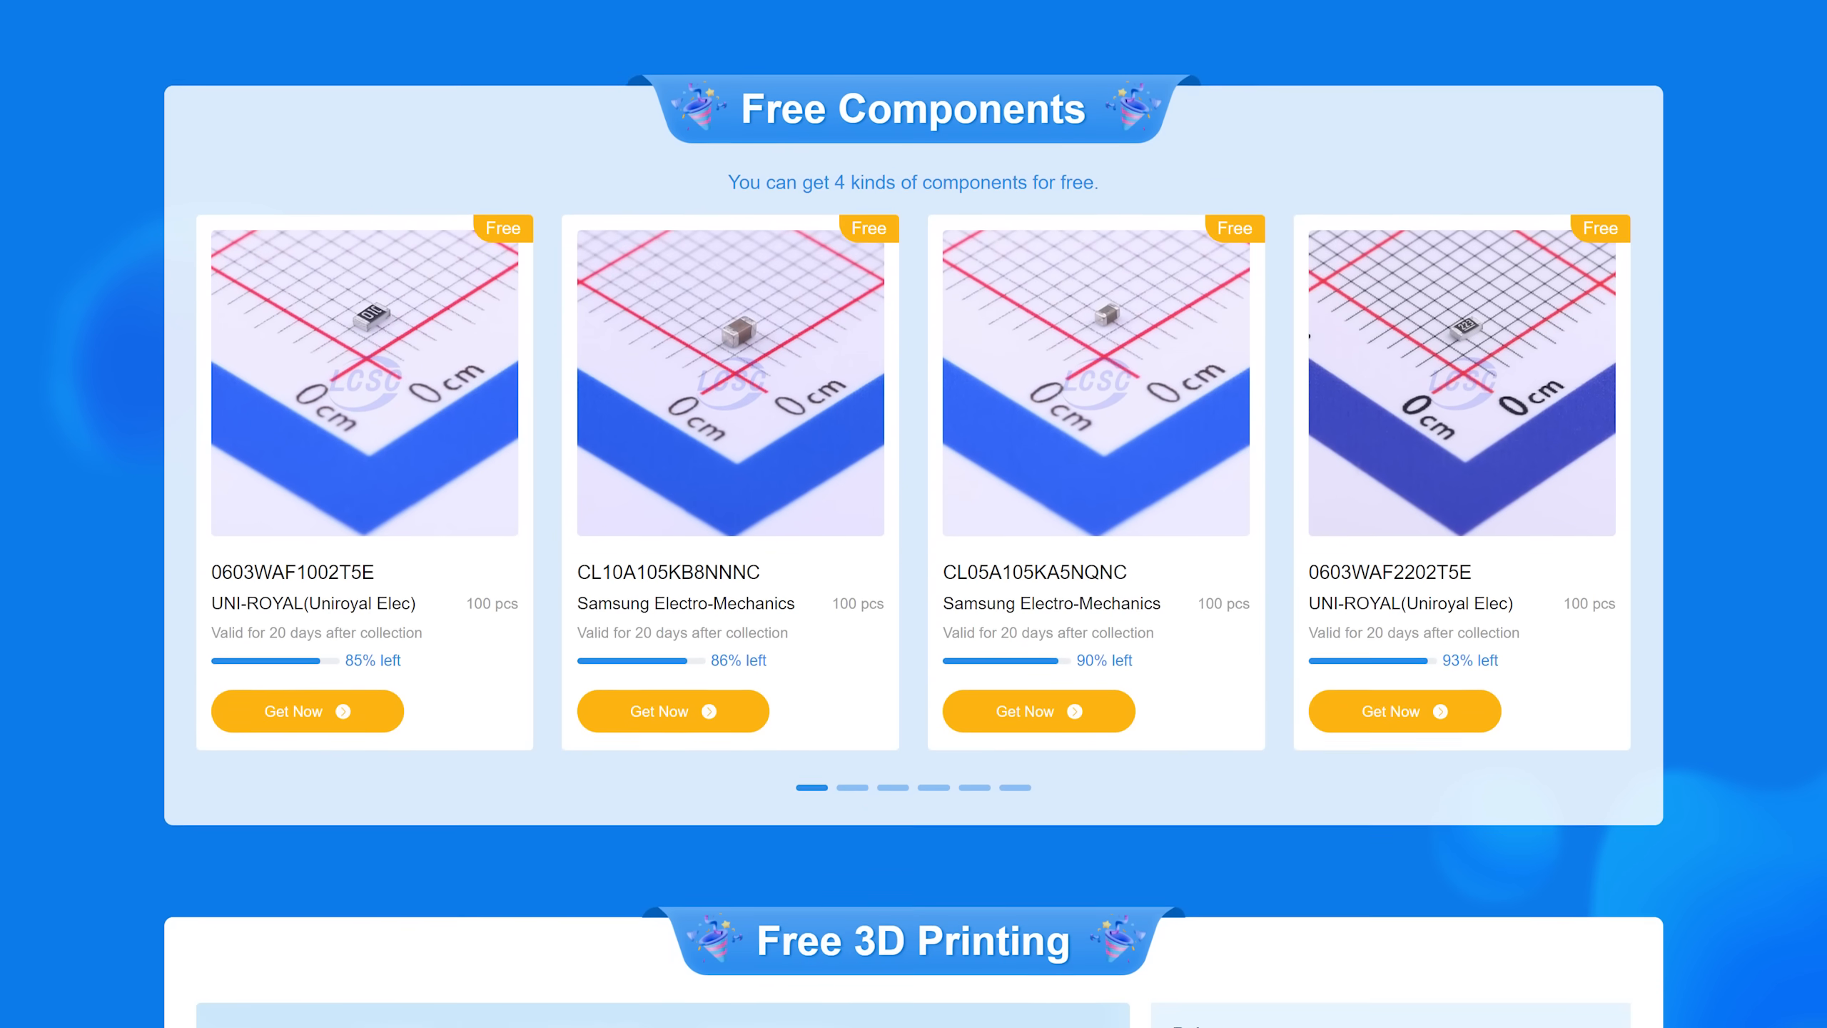
{"action": "scroll", "scroll_direction": "down", "scroll_amount": 3}
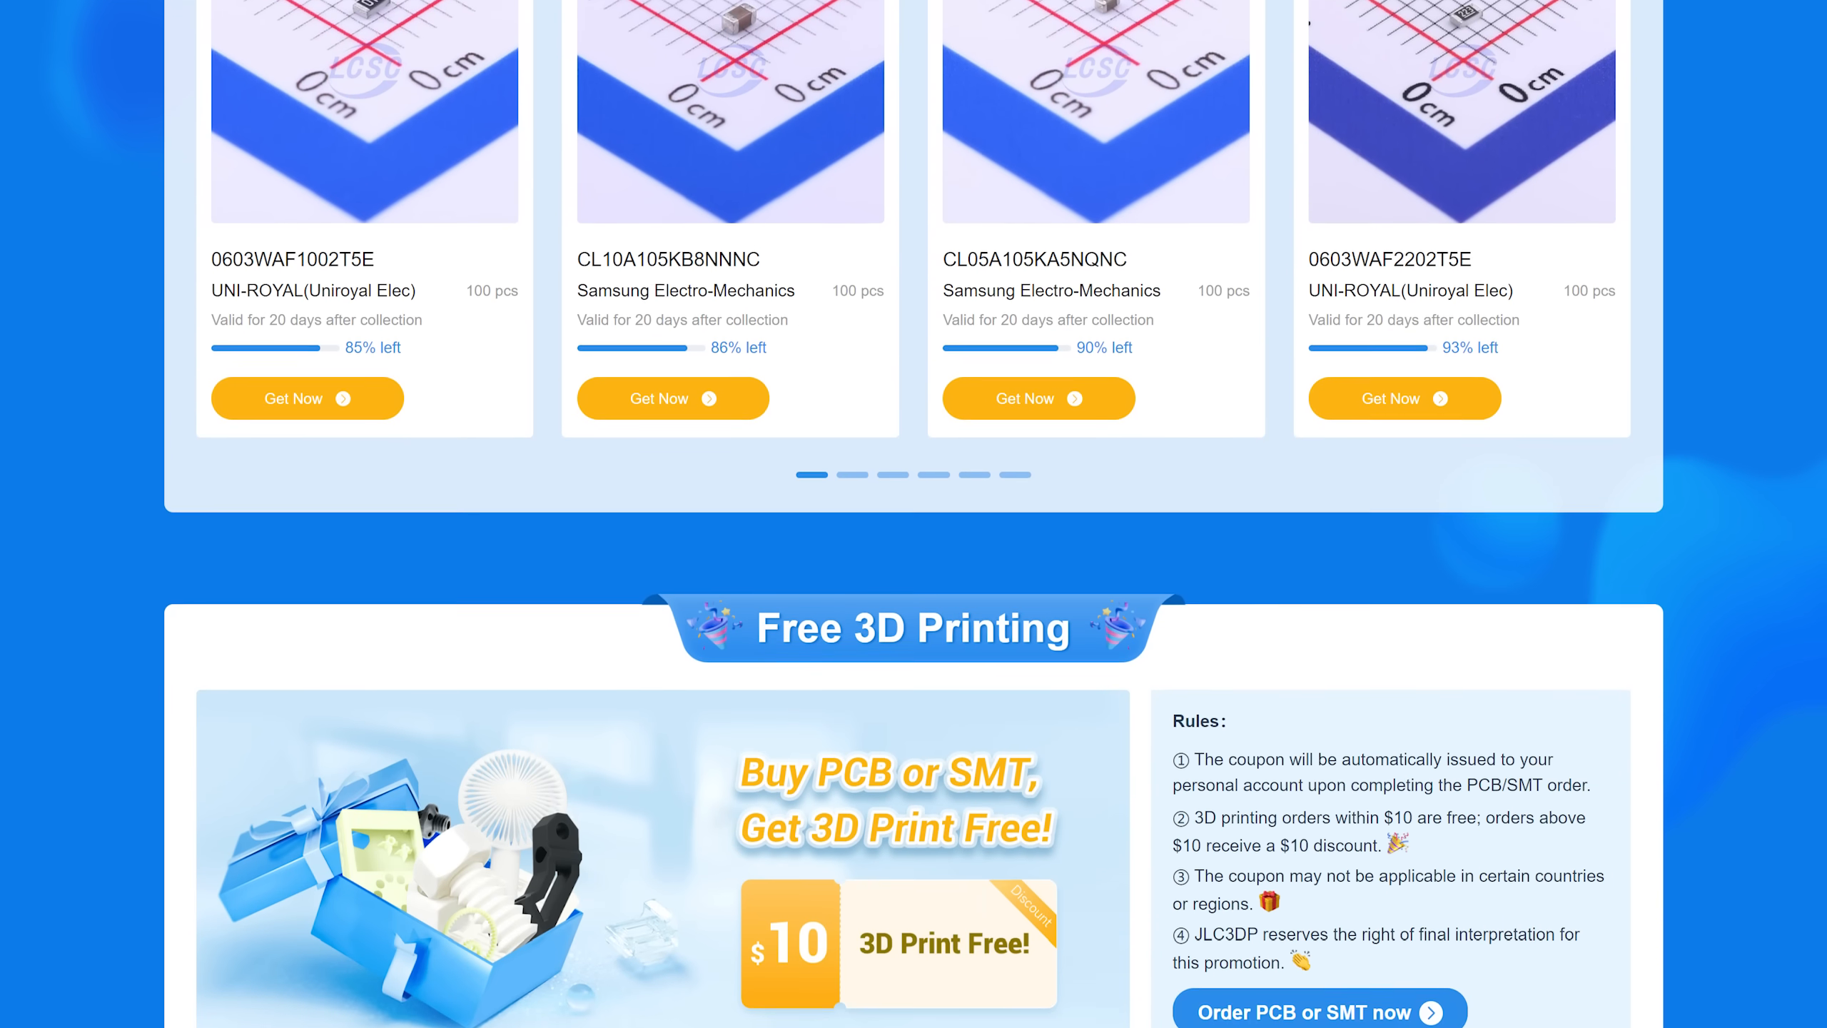
{"action": "scroll", "scroll_direction": "down", "scroll_amount": 3}
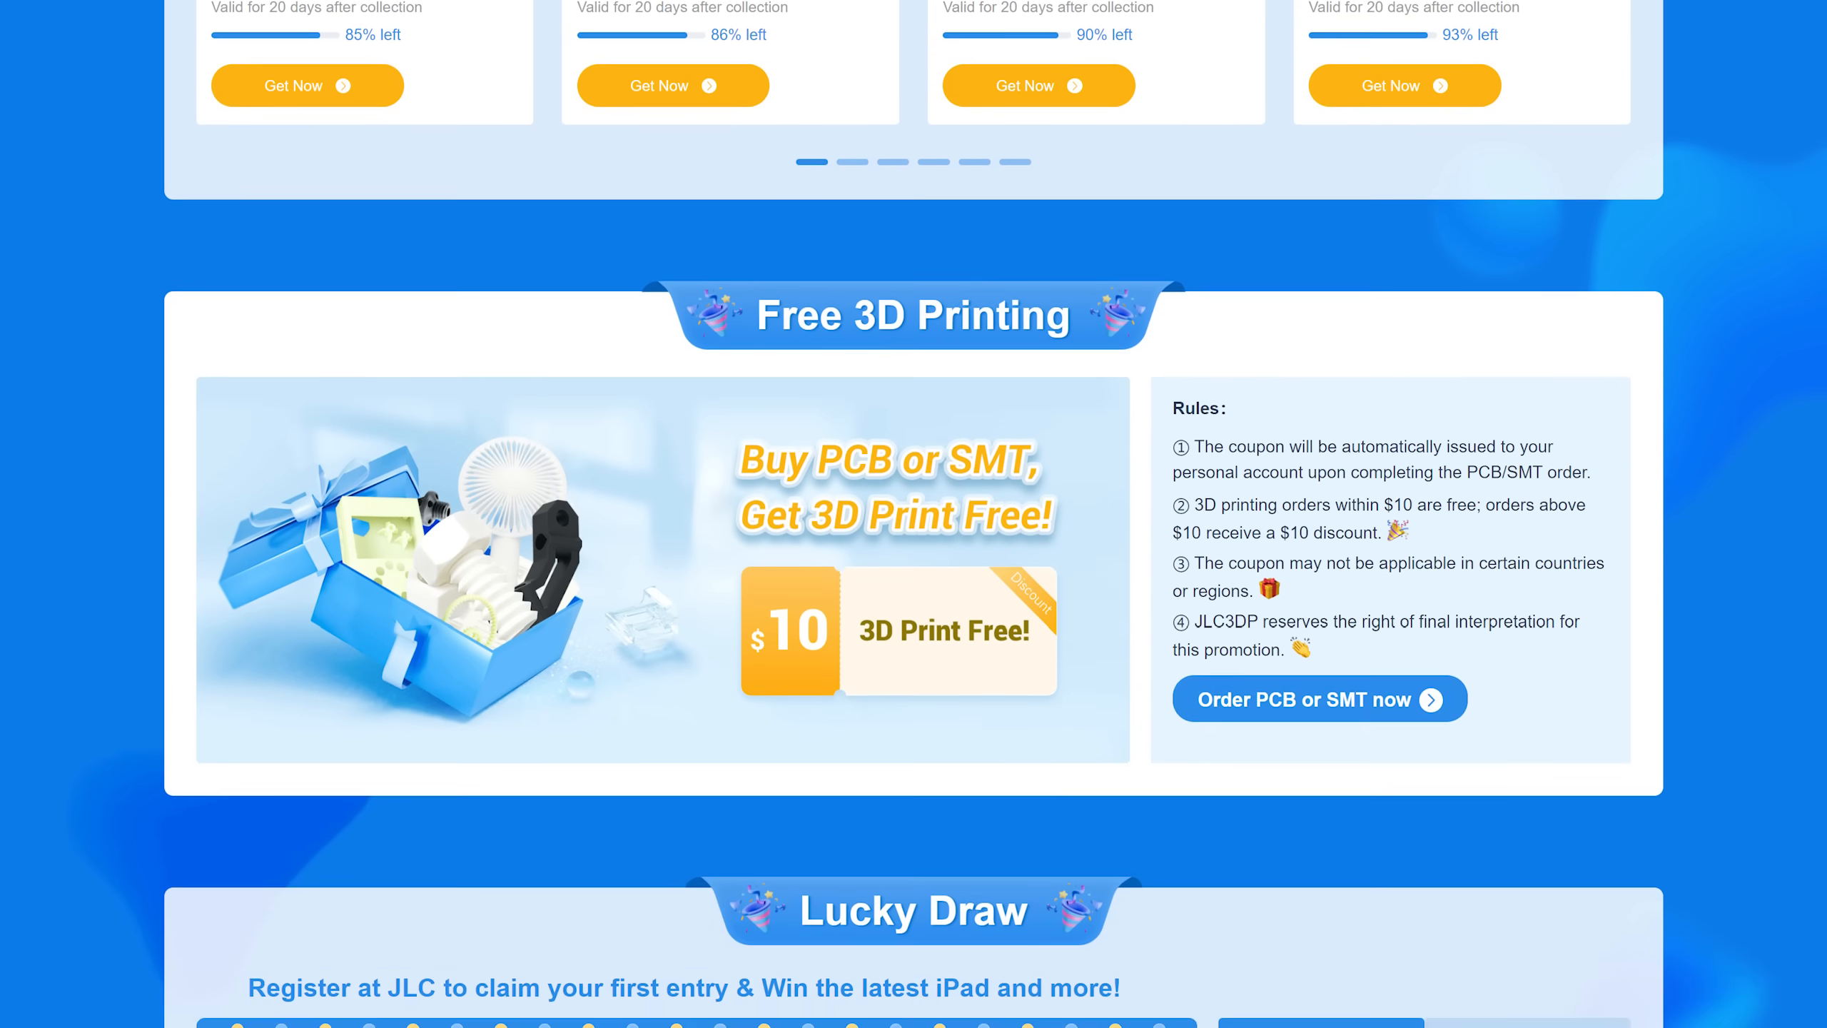
{"action": "scroll", "scroll_direction": "down", "scroll_amount": 3}
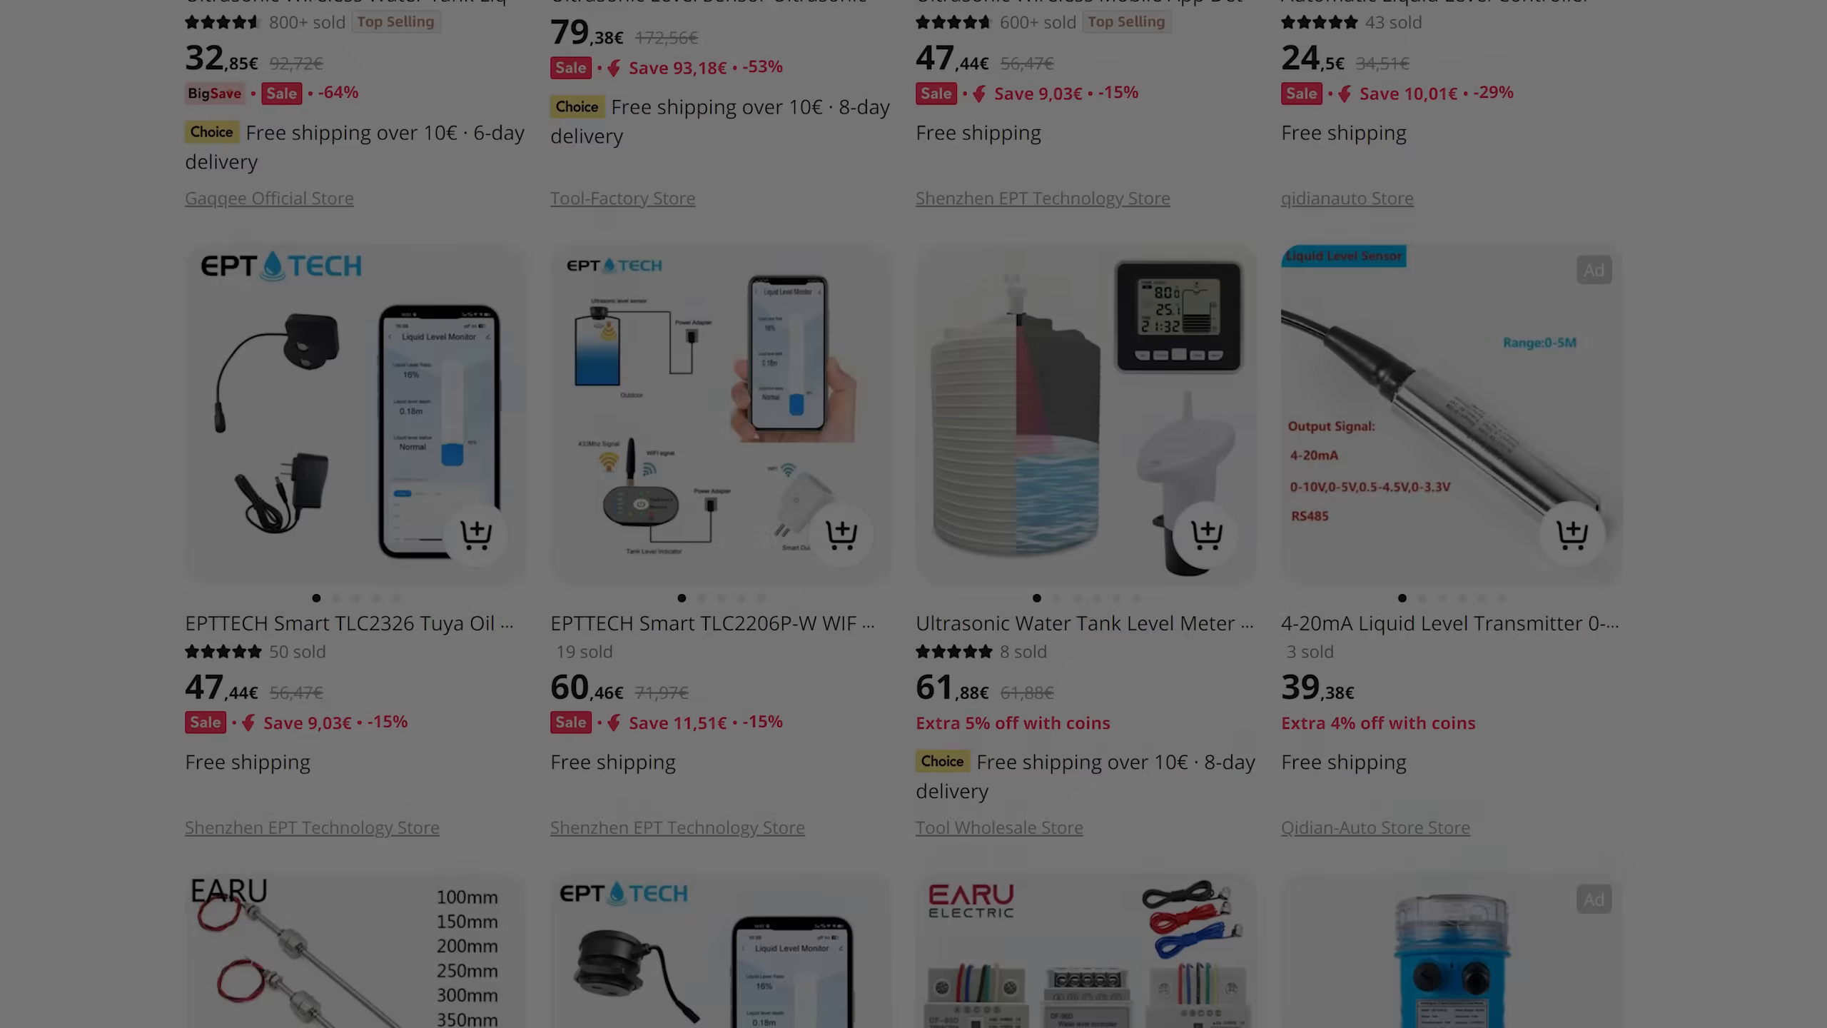
{"action": "scroll", "scroll_direction": "down", "scroll_amount": 3}
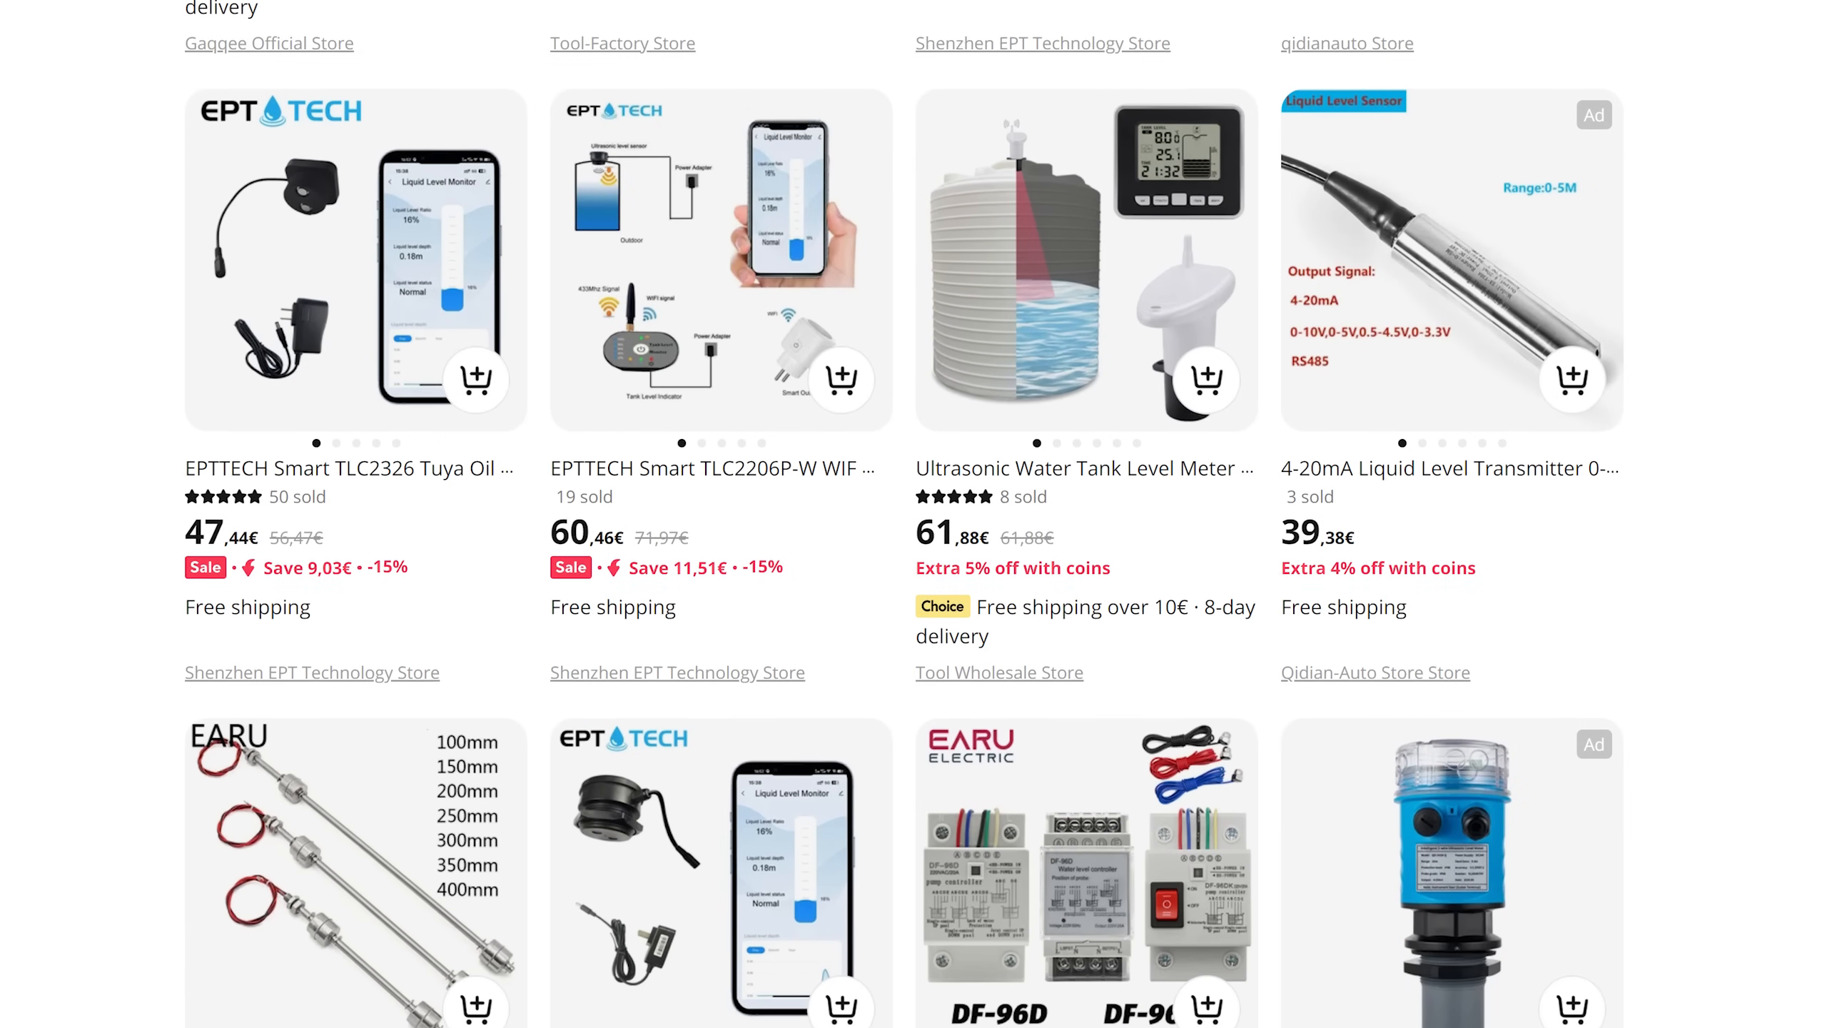
{"action": "scroll", "scroll_direction": "down", "scroll_amount": 3}
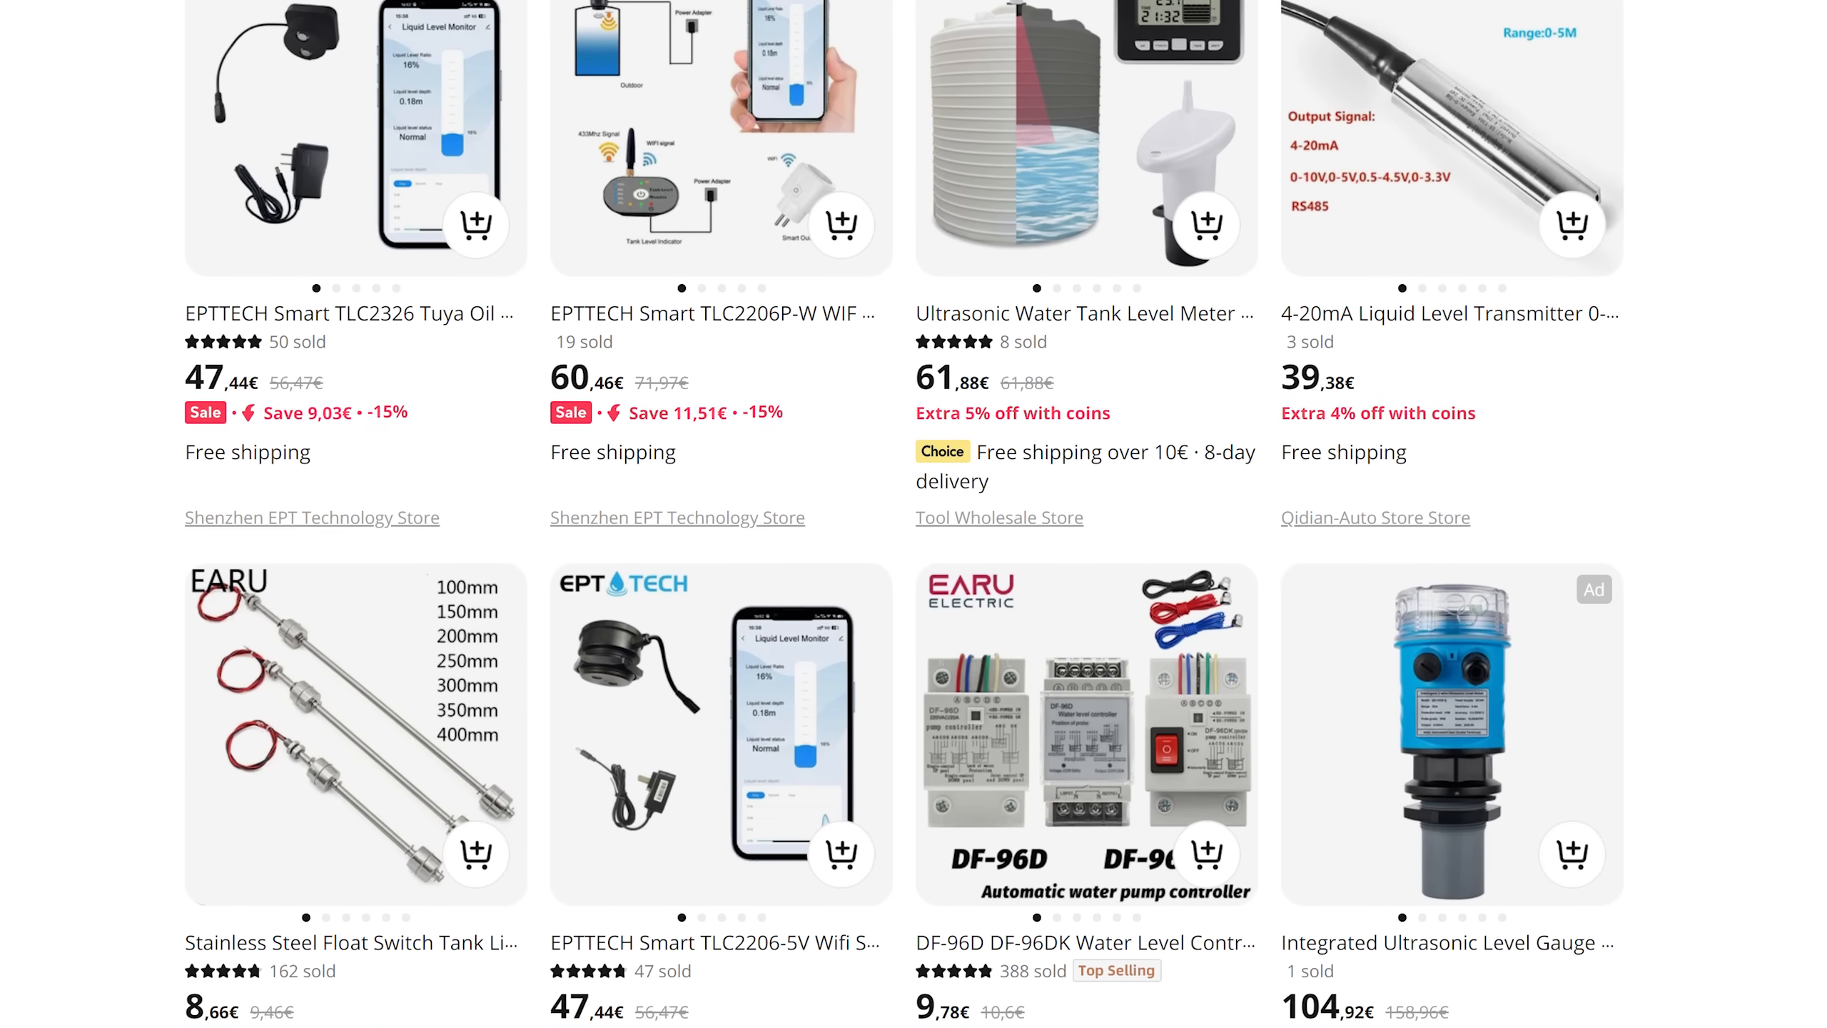